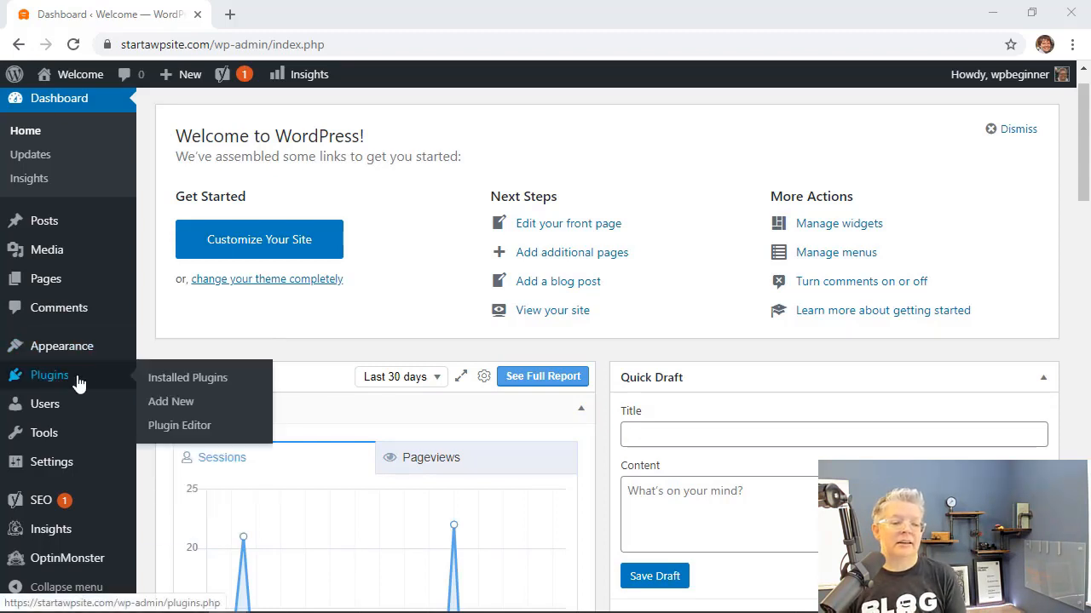
- From Plugins > Add New, search the plugin directory for 'media-cleaner'
{"action": "left_click", "coordinate": [170, 402]}
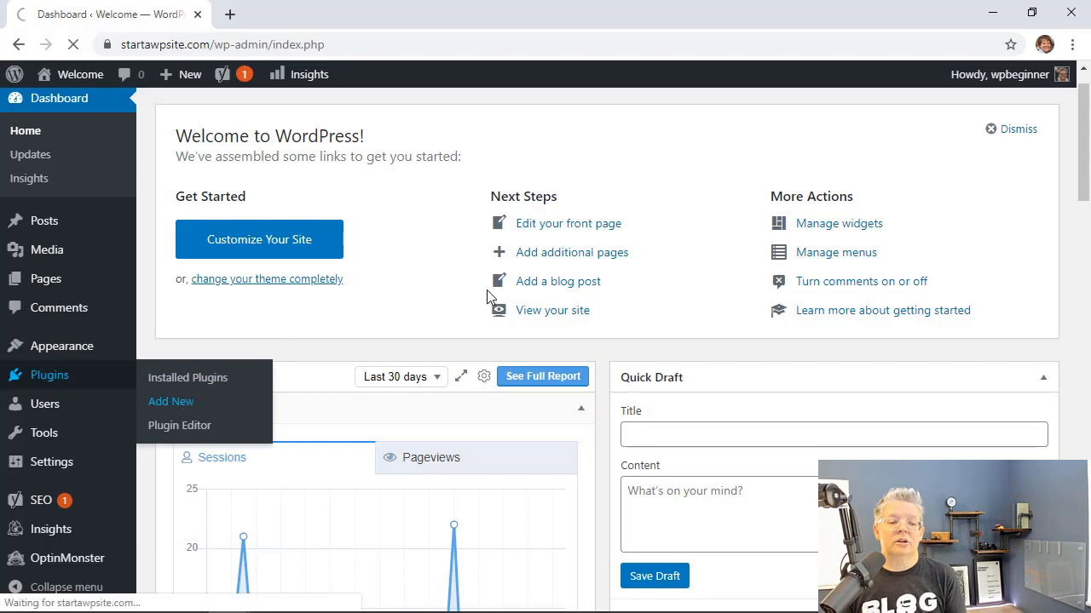
{"action": "left_click", "coordinate": [171, 402]}
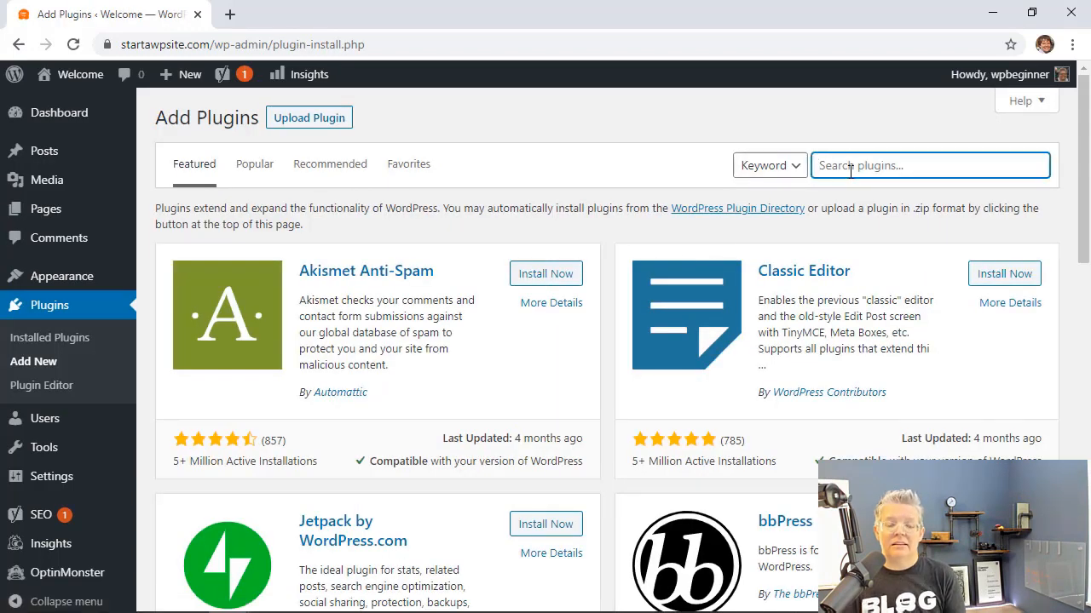
{"action": "type", "text": "media-cleaner"}
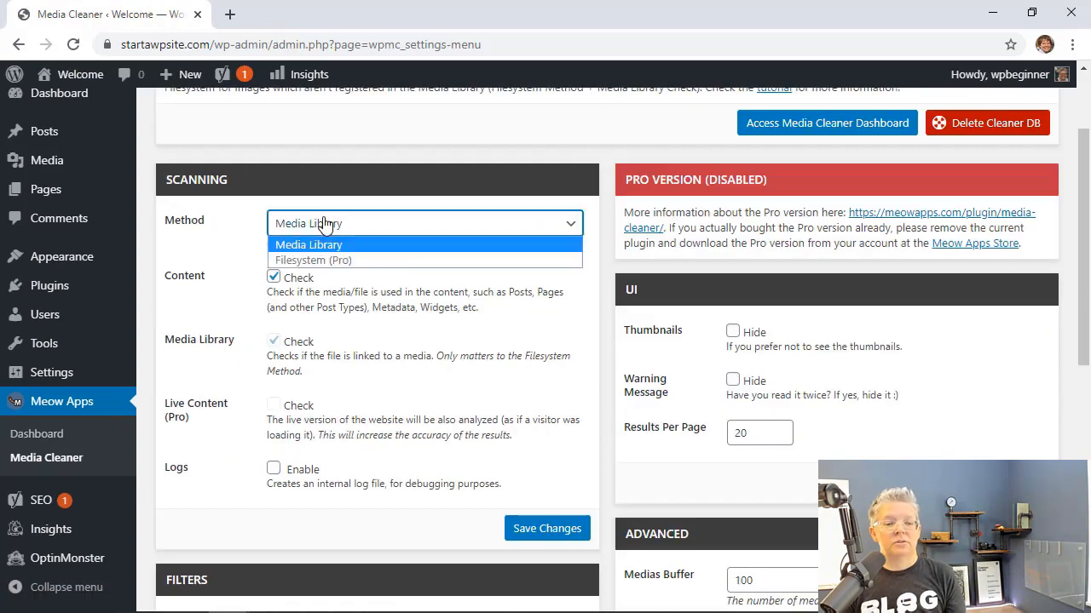
- Choose Media Library as Media Cleaner's scanning method, keeping Content checked
{"action": "left_click", "coordinate": [308, 245]}
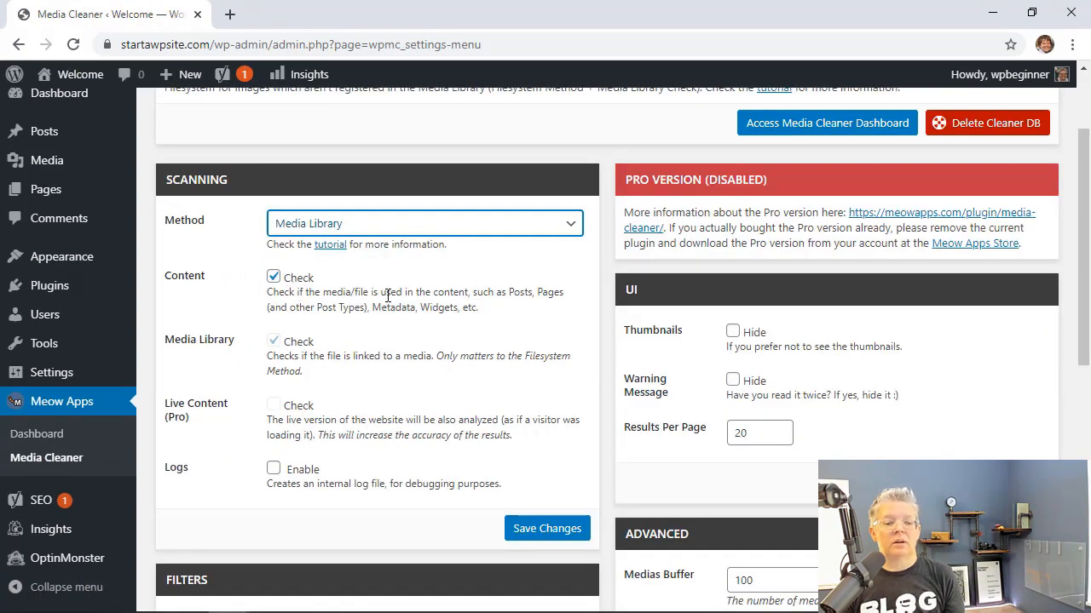
{"action": "mouse_move", "coordinate": [456, 332]}
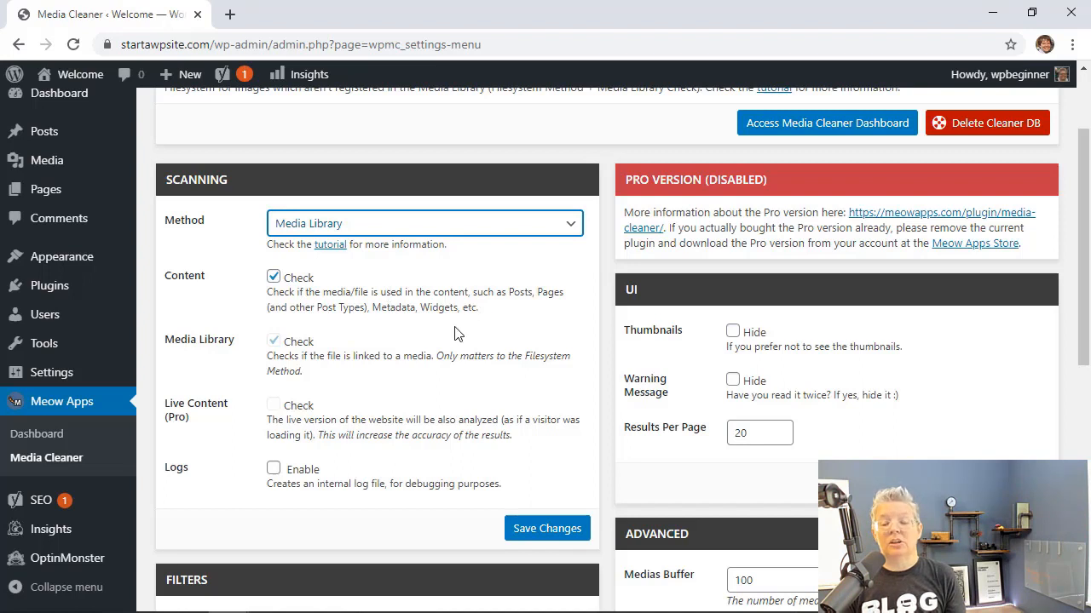
{"action": "mouse_move", "coordinate": [290, 365]}
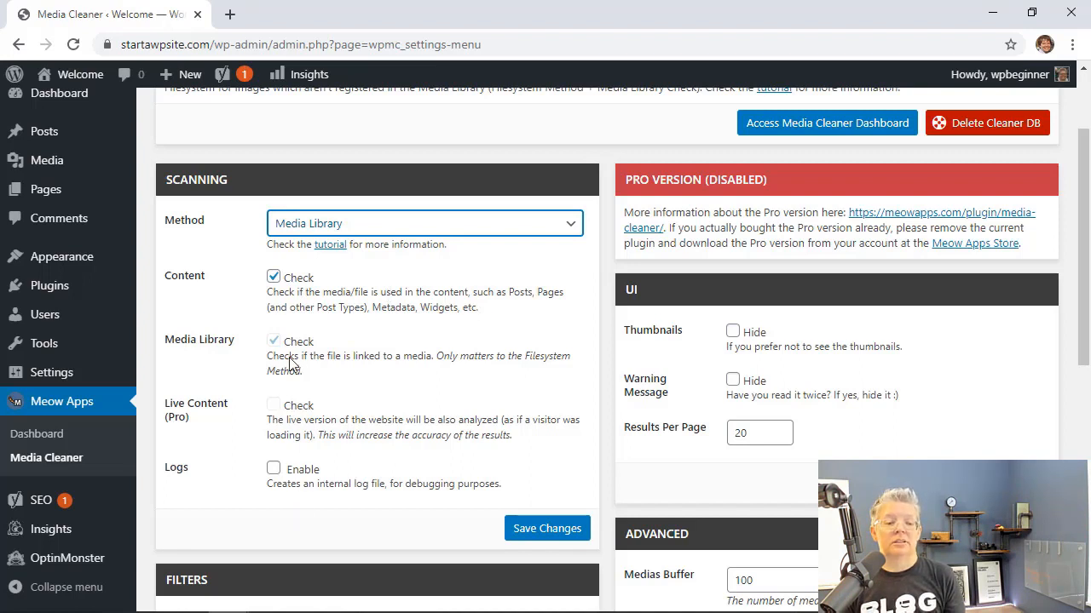
{"action": "mouse_move", "coordinate": [546, 528]}
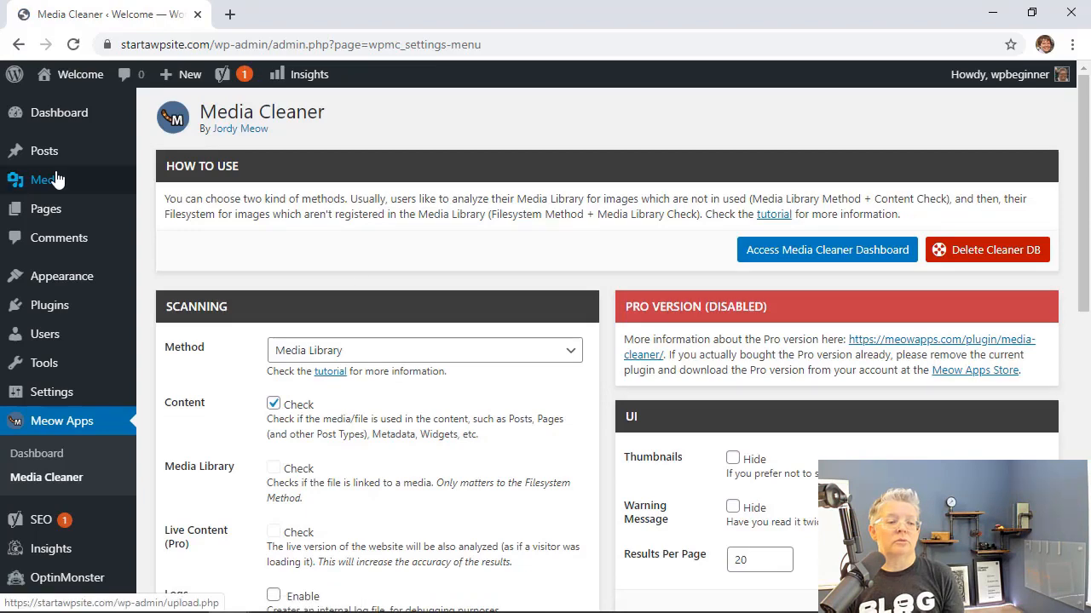
{"action": "mouse_move", "coordinate": [46, 180]}
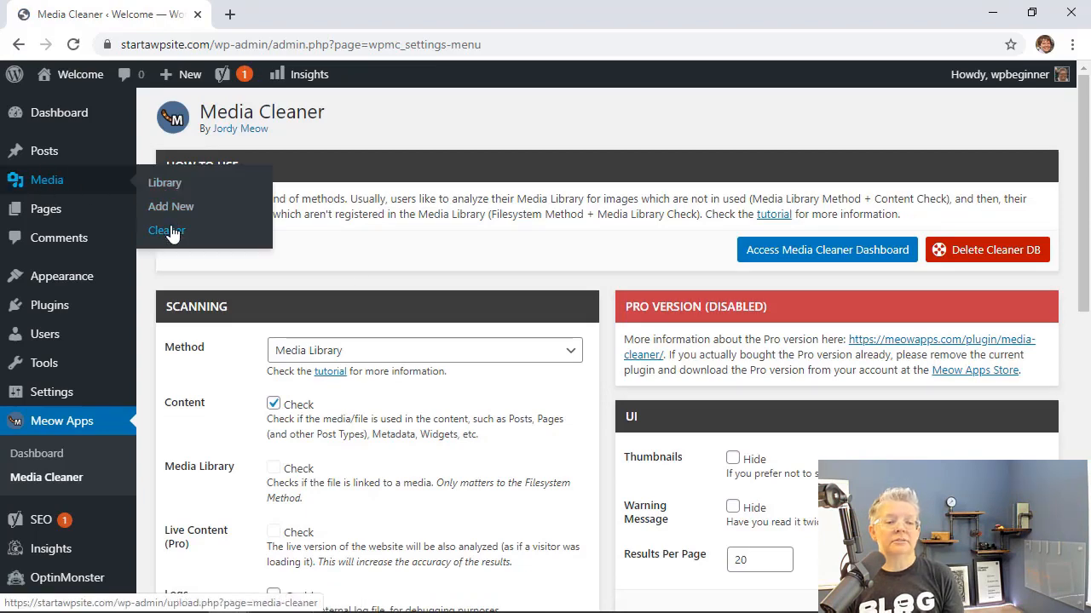
- Open Media > Cleaner and run Start Scan until it reports 26 issues
{"action": "left_click", "coordinate": [166, 230]}
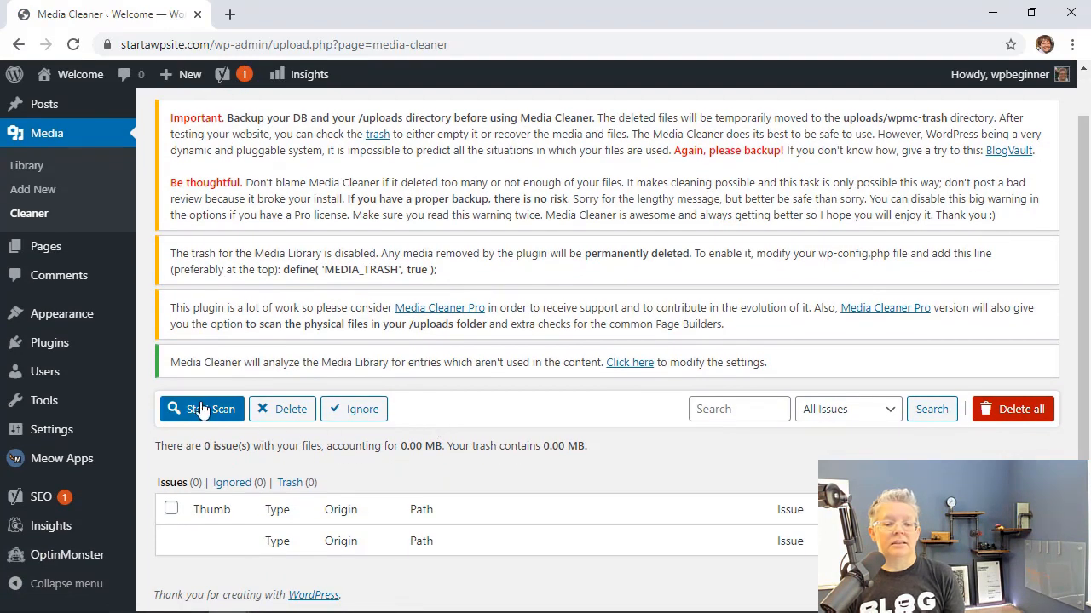
{"action": "left_click", "coordinate": [202, 409]}
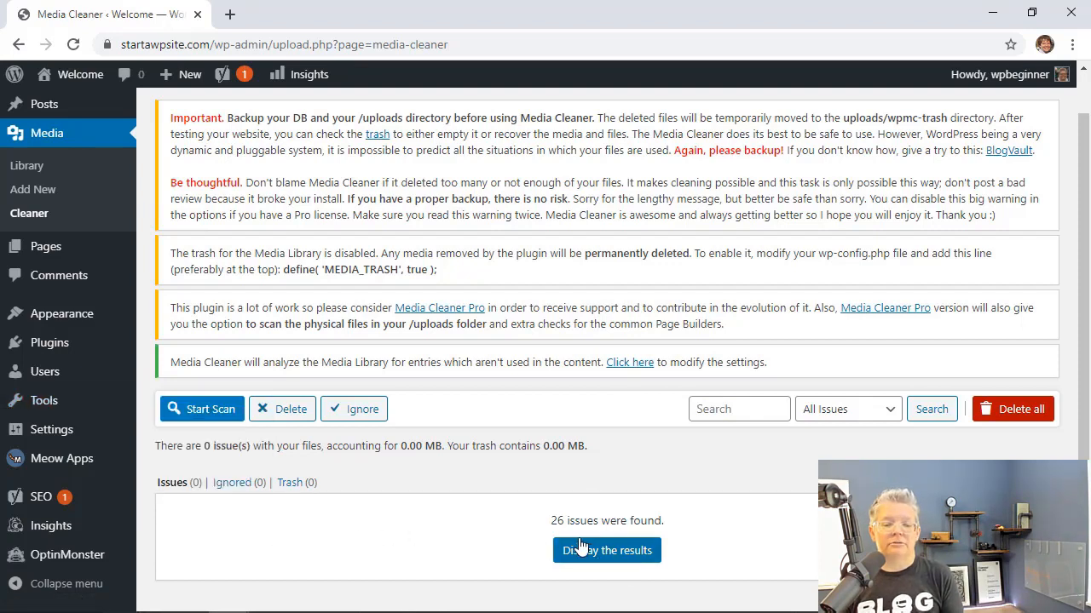
- Display the scan results and scroll through the 26 unused files totalling 41.06 MB
{"action": "left_click", "coordinate": [606, 550]}
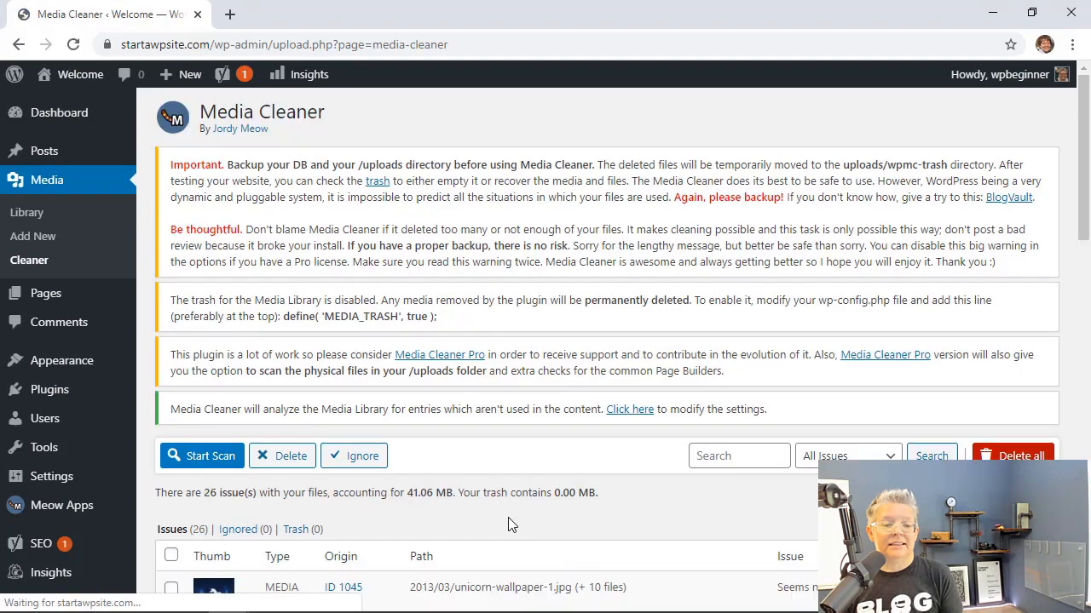
{"action": "scroll", "scroll_direction": "down", "scroll_amount": 3}
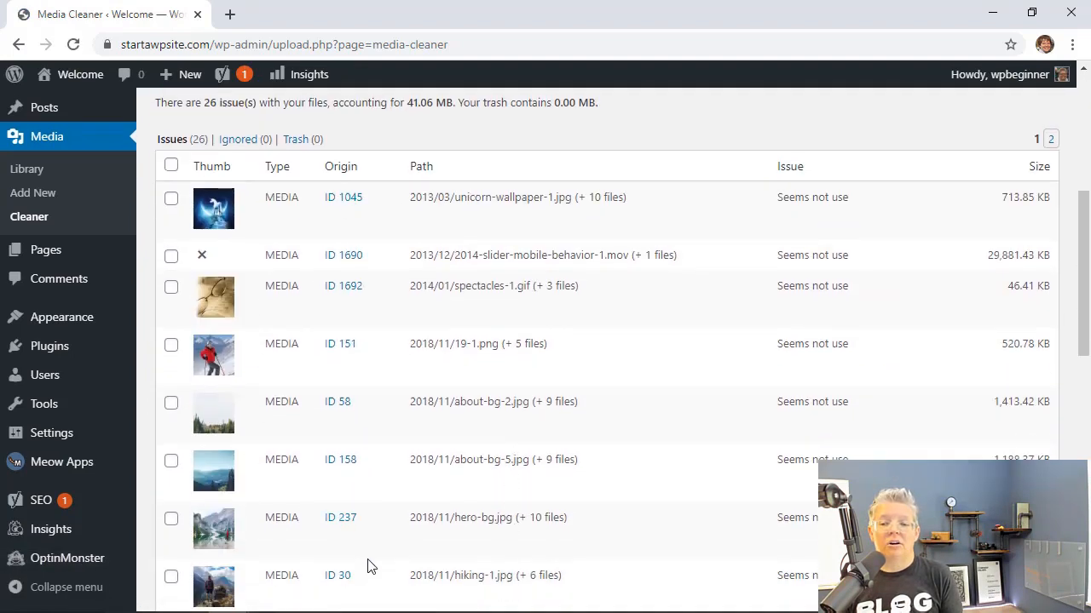
{"action": "scroll", "scroll_direction": "down", "scroll_amount": 3}
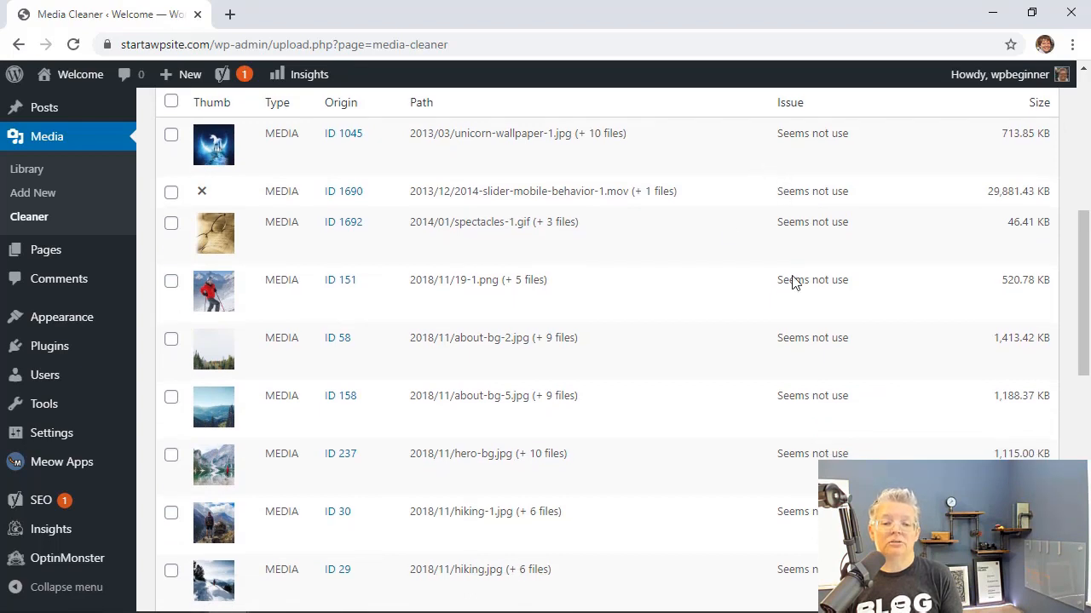
{"action": "scroll", "scroll_direction": "down", "scroll_amount": 3}
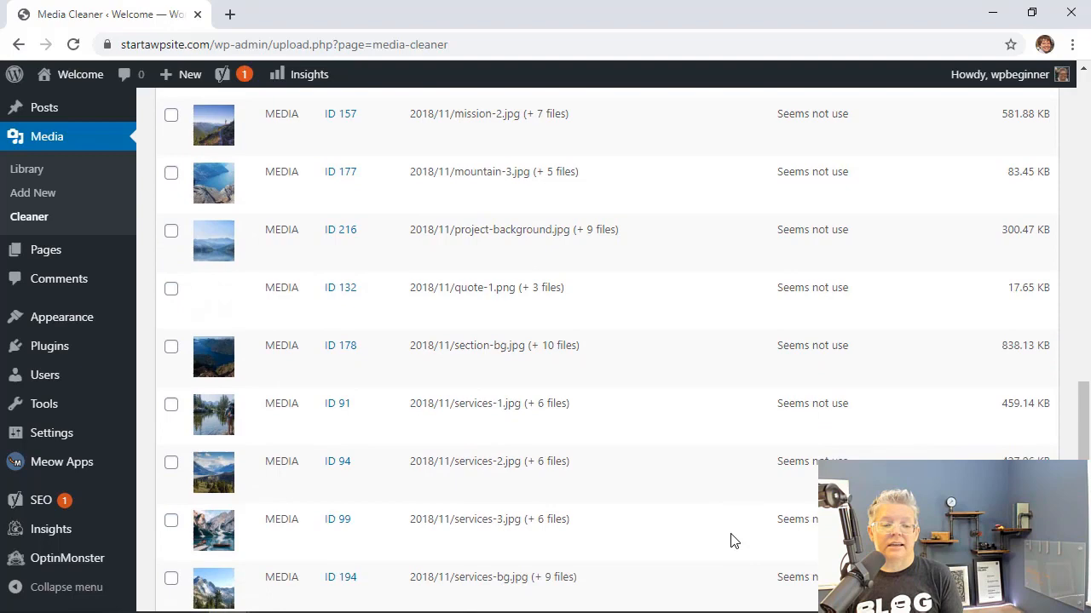
{"action": "scroll", "scroll_direction": "down", "scroll_amount": 3}
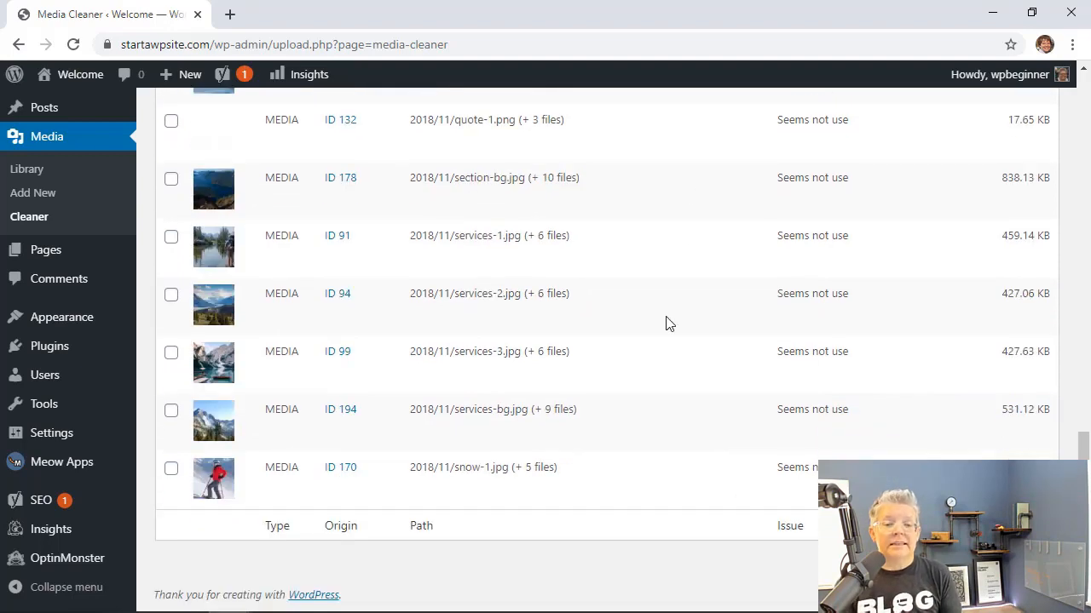
{"action": "scroll", "scroll_direction": "down", "scroll_amount": 3}
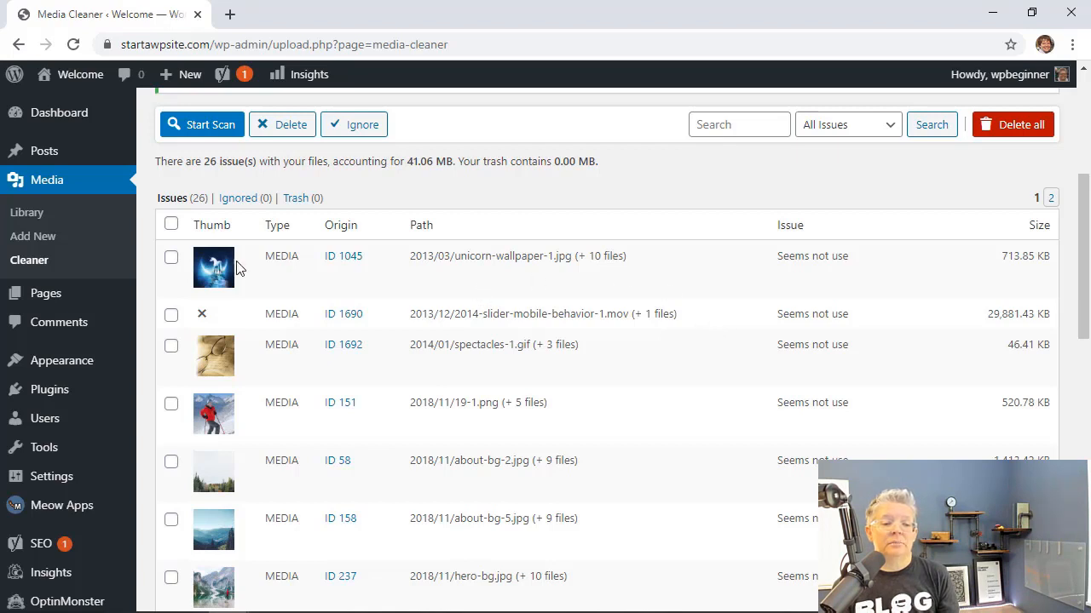
- Tick the unicorn wallpaper and 19-1.png, then select every issue on the page
{"action": "left_click", "coordinate": [170, 257]}
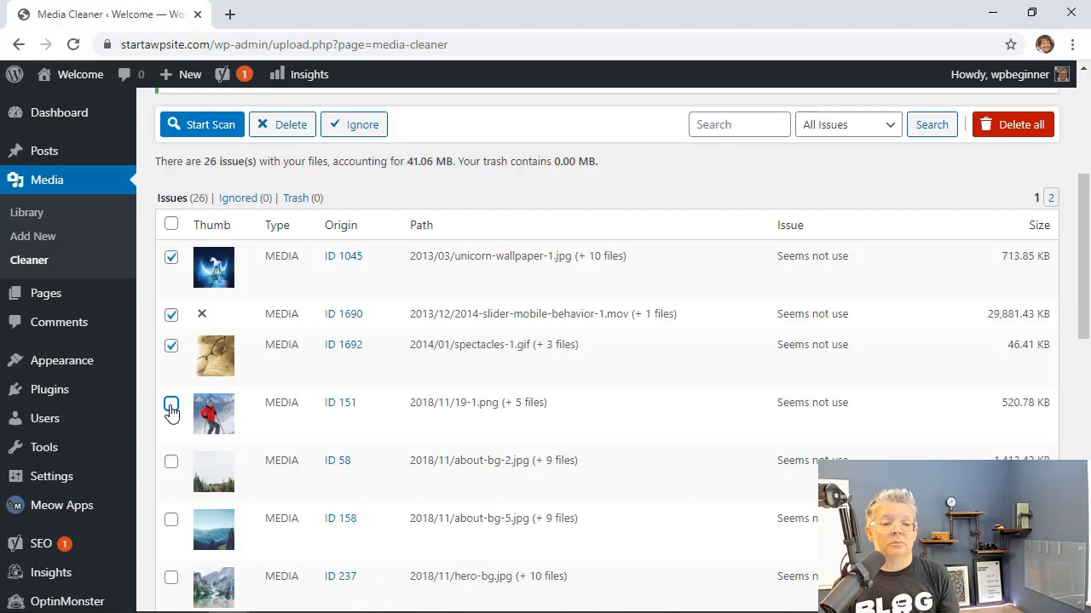
{"action": "left_click", "coordinate": [171, 403]}
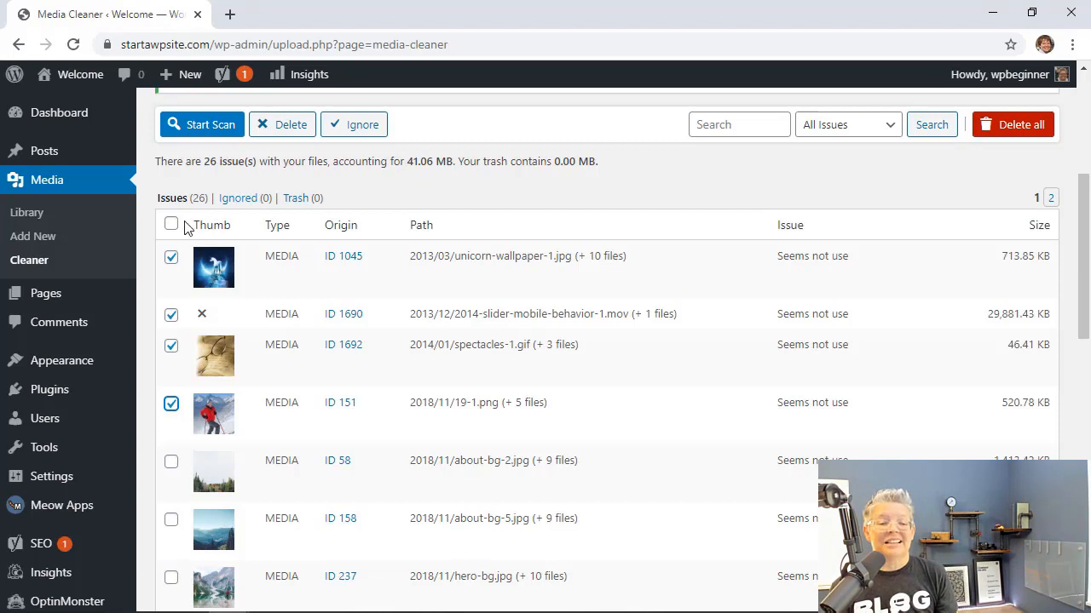
{"action": "left_click", "coordinate": [172, 224]}
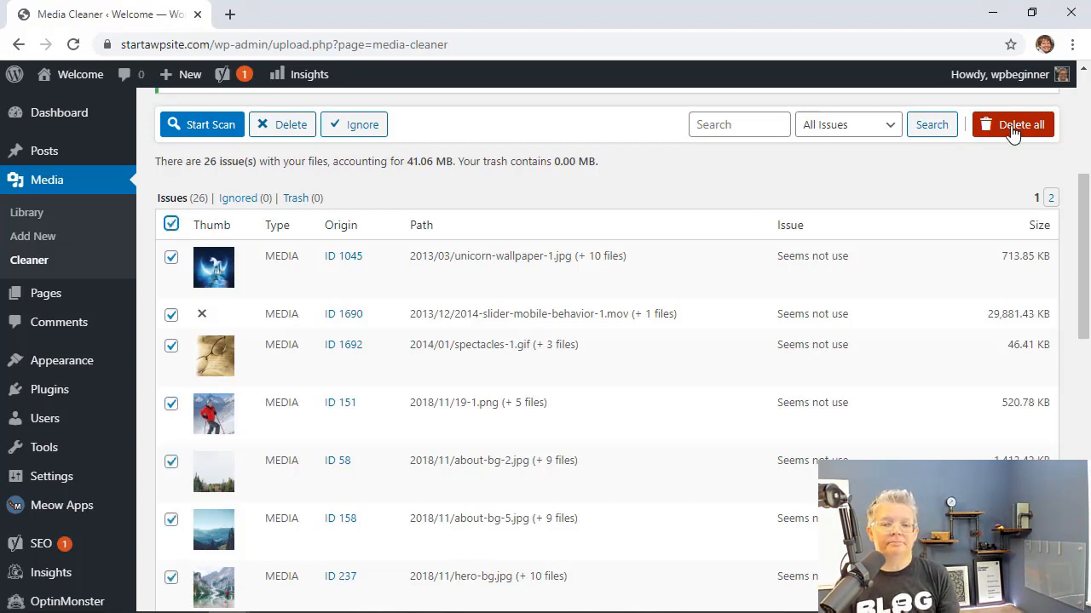
{"action": "mouse_move", "coordinate": [365, 113]}
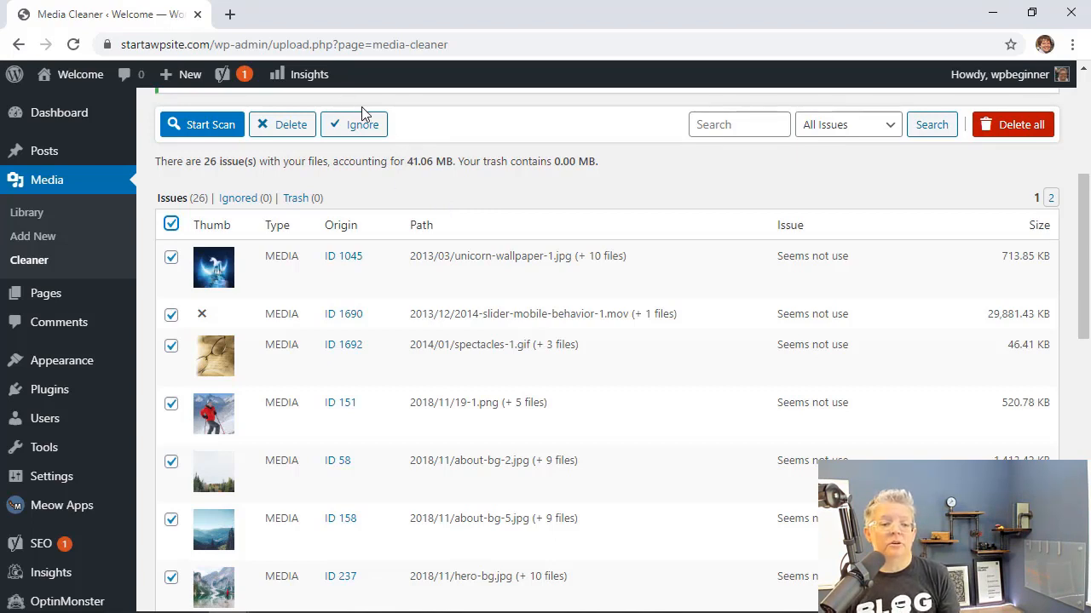
{"action": "mouse_move", "coordinate": [403, 210]}
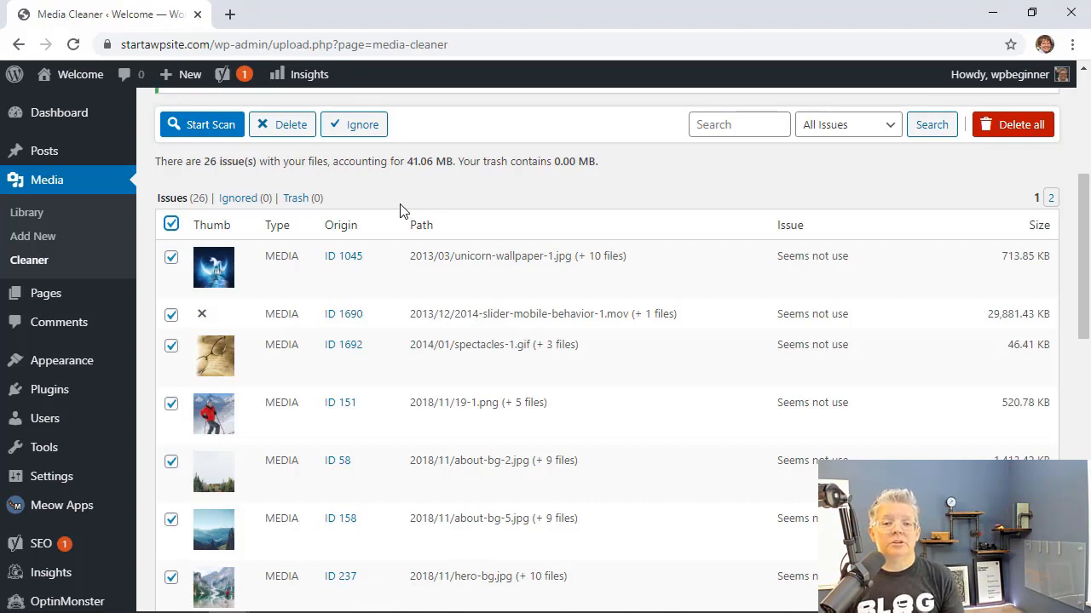
{"action": "mouse_move", "coordinate": [490, 189]}
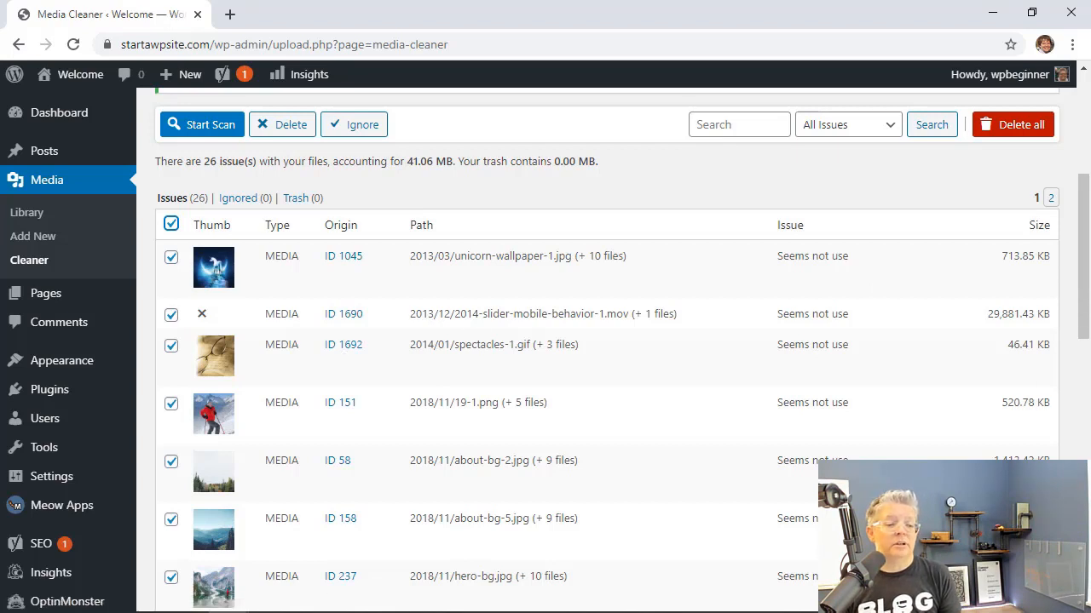
{"action": "mouse_move", "coordinate": [49, 389]}
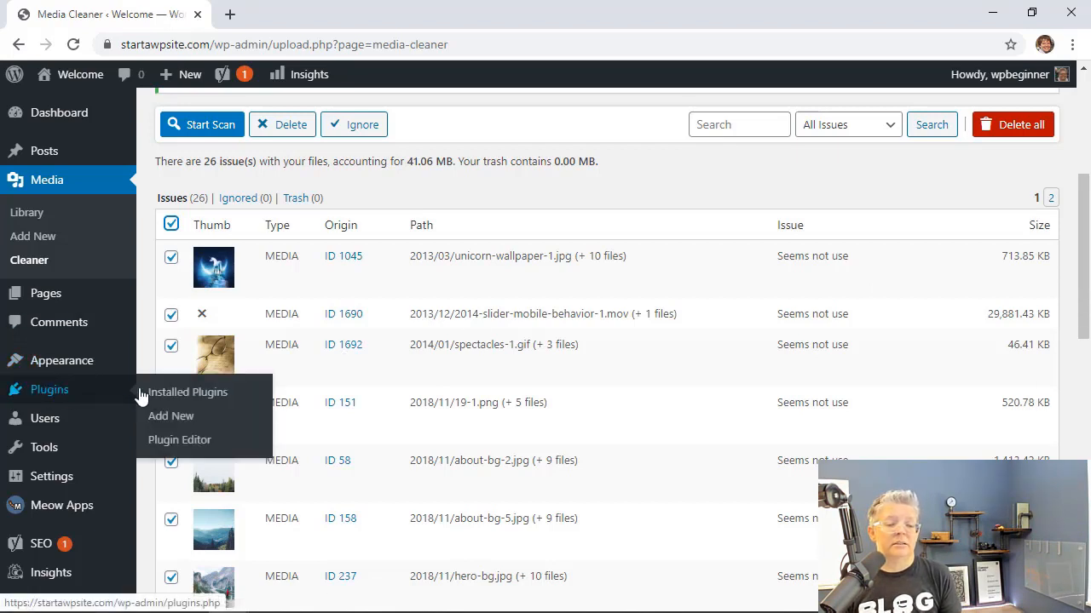
- Search Add New plugins for 'media', then install and activate Media Deduper
{"action": "left_click", "coordinate": [170, 416]}
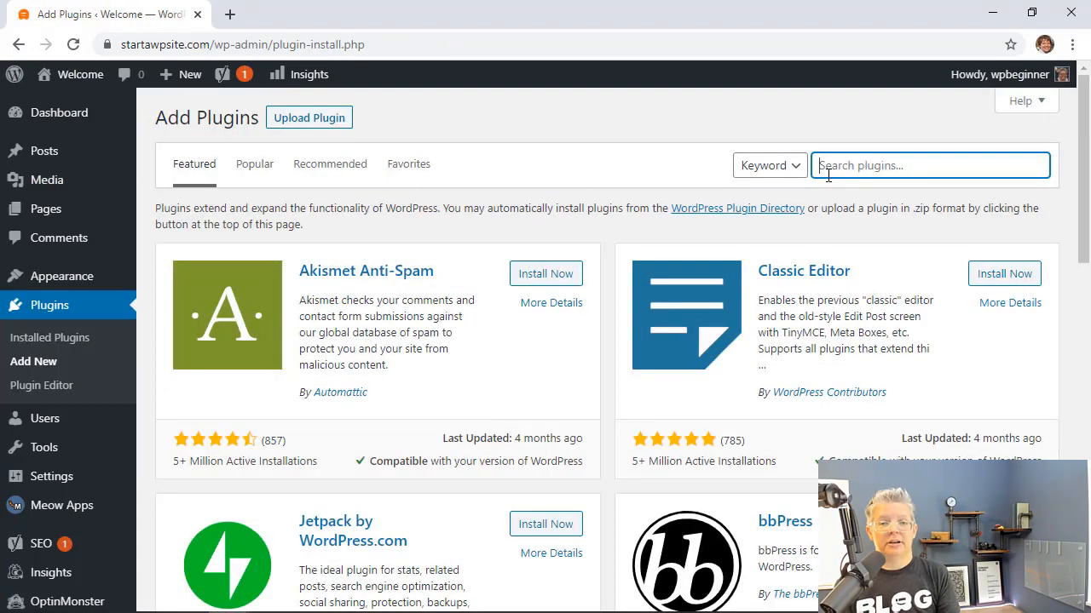
{"action": "type", "text": "media"}
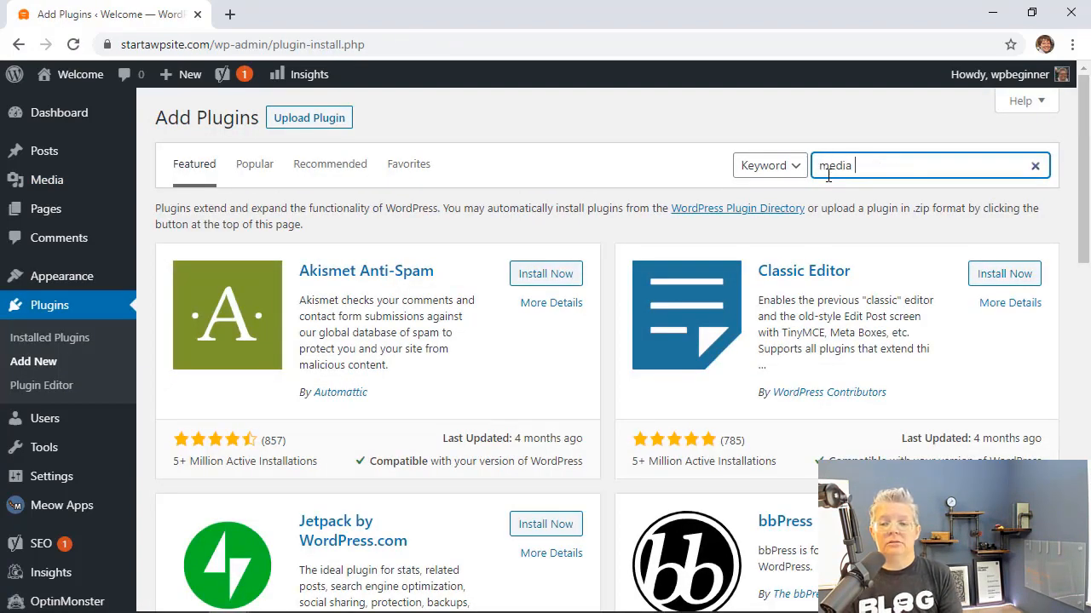
{"action": "left_click", "coordinate": [545, 273]}
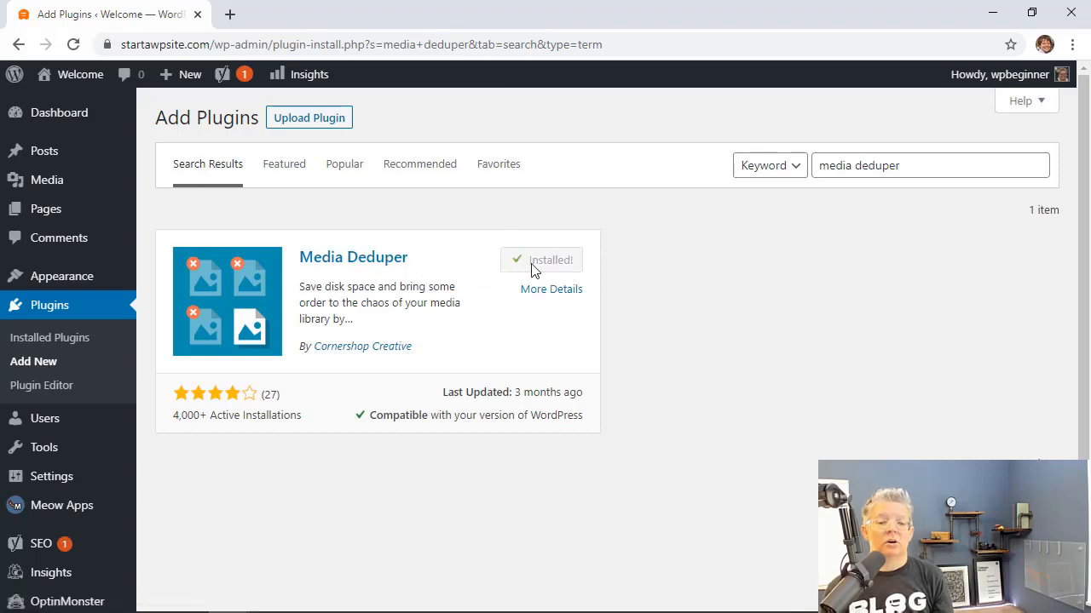
{"action": "left_click", "coordinate": [552, 259]}
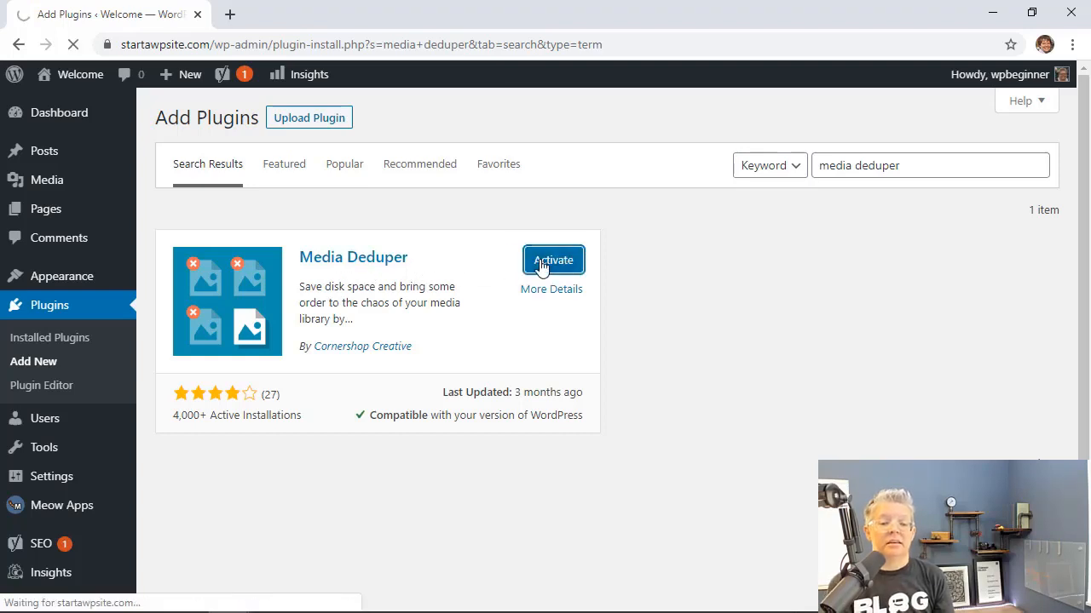
{"action": "left_click", "coordinate": [552, 260]}
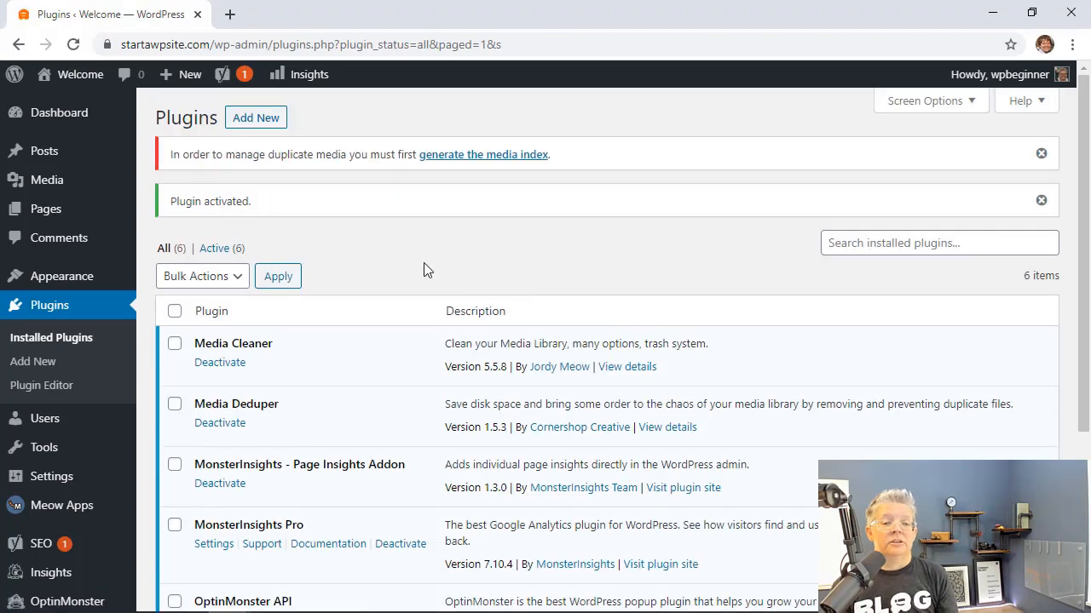
{"action": "mouse_move", "coordinate": [442, 161]}
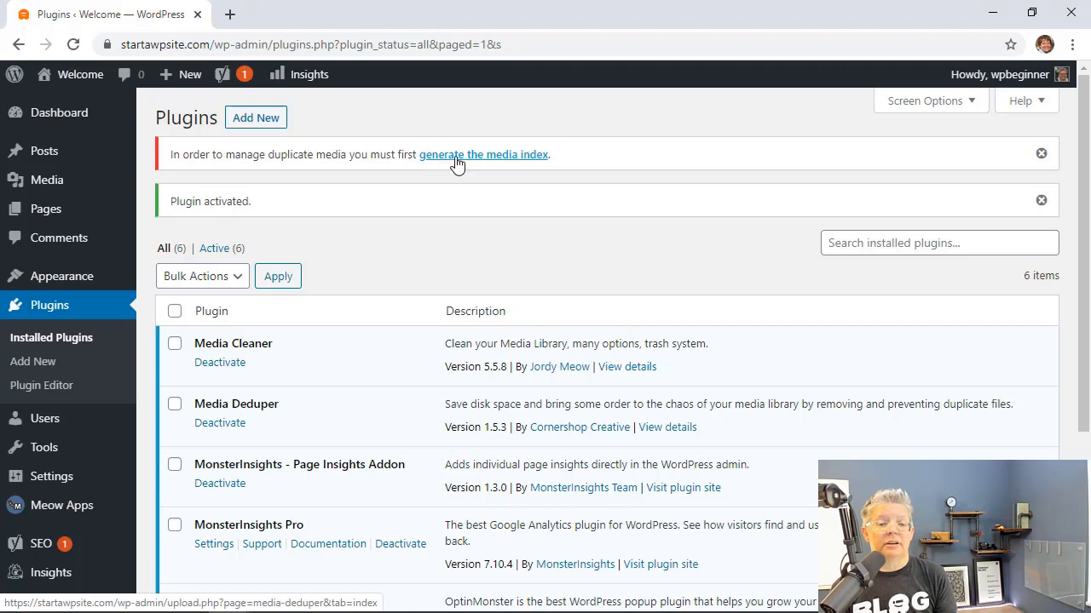
- Generate the media index for all 114 items, then open Manage Duplicates
{"action": "left_click", "coordinate": [483, 155]}
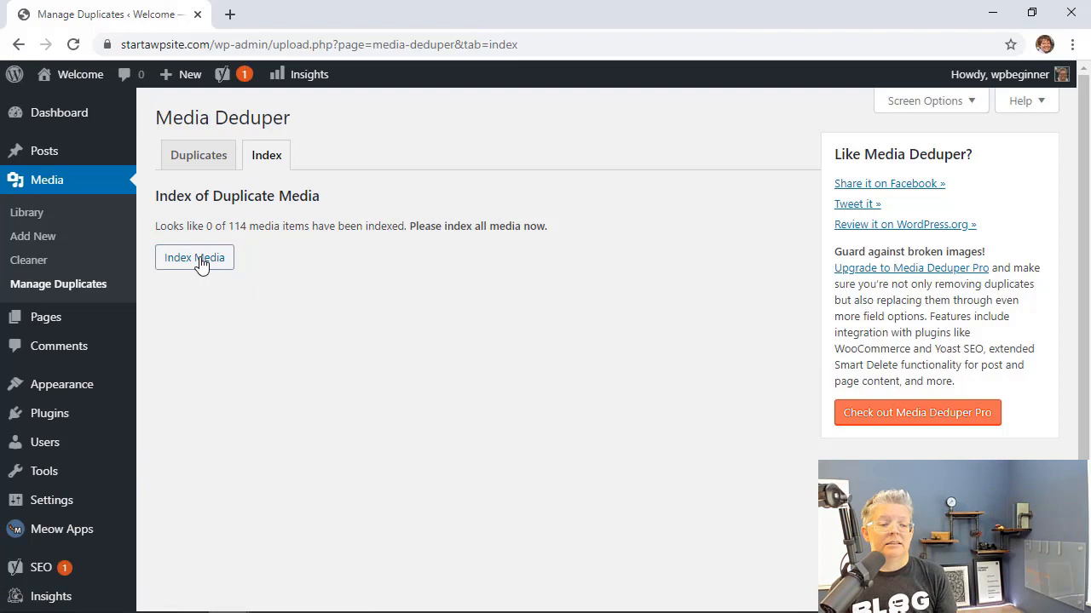
{"action": "left_click", "coordinate": [193, 257]}
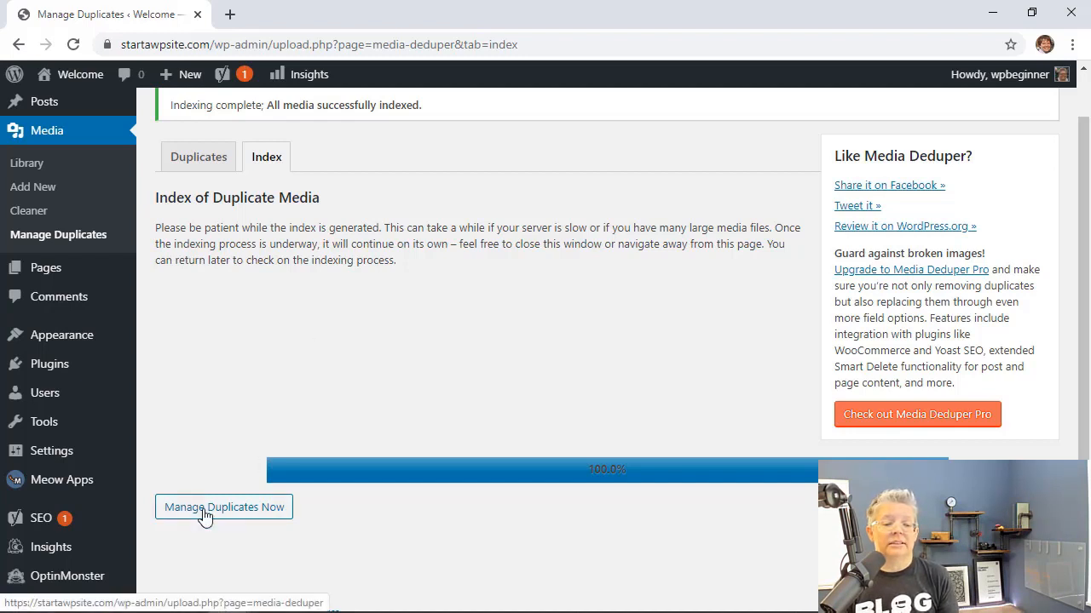
{"action": "left_click", "coordinate": [223, 507]}
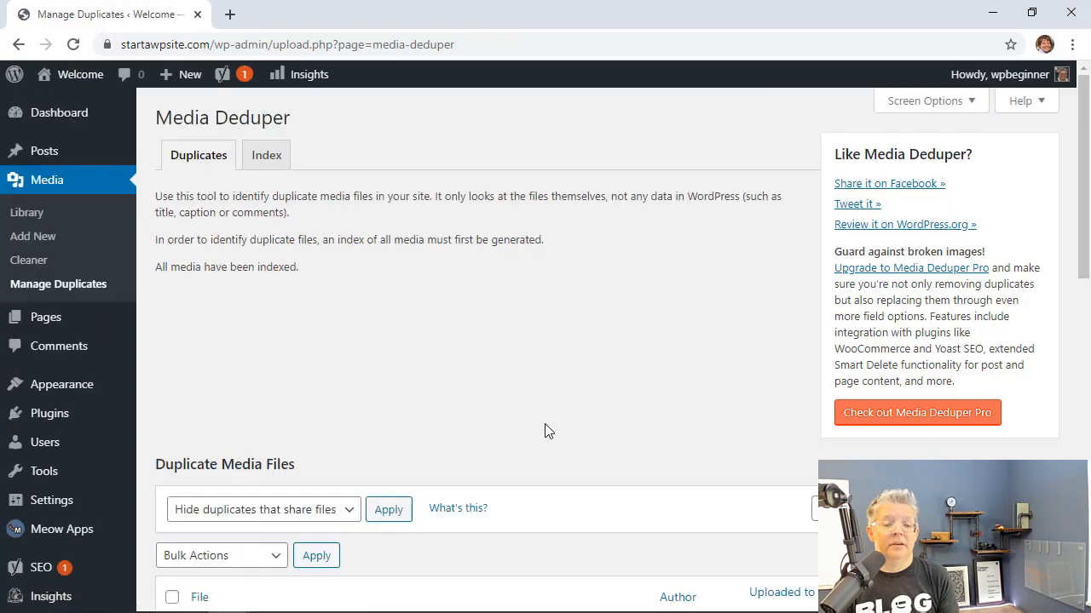
- Select all duplicates on the first page and choose Smart Delete from Bulk Actions
{"action": "scroll", "scroll_direction": "down", "scroll_amount": 3}
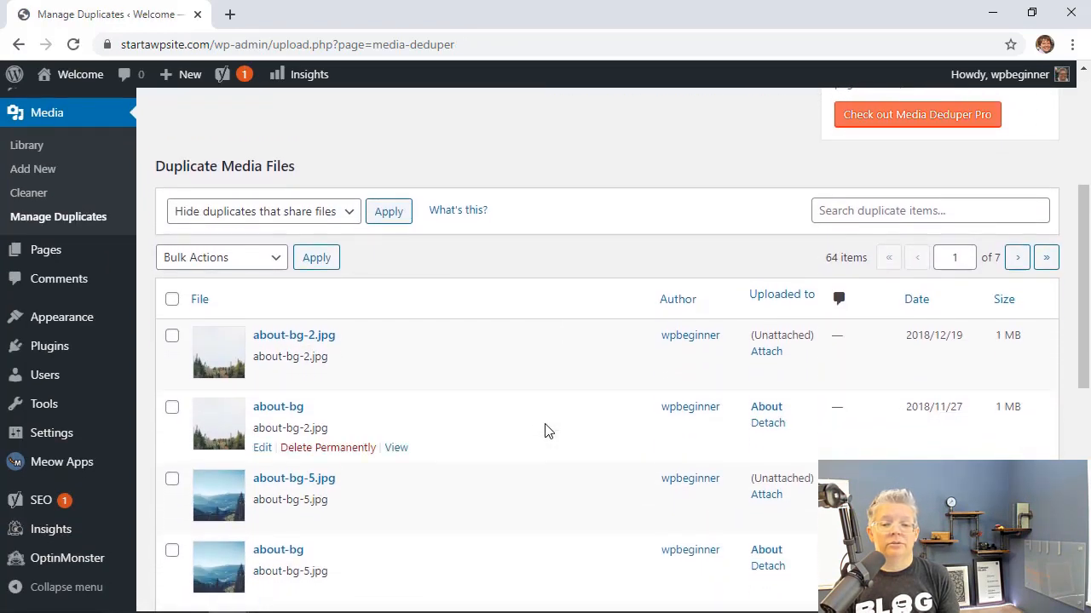
{"action": "scroll", "scroll_direction": "down", "scroll_amount": 3}
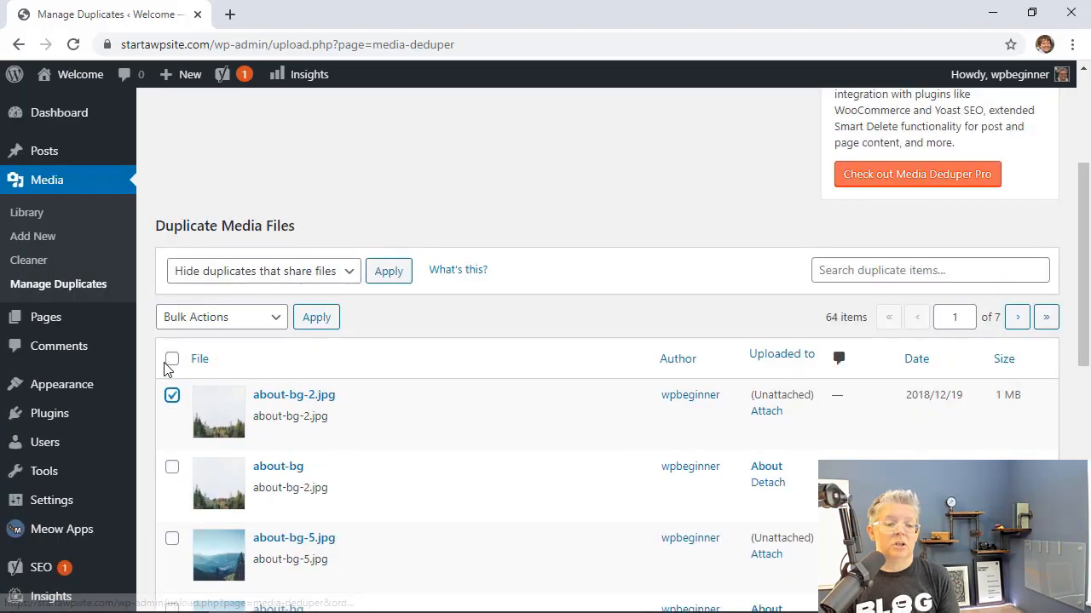
{"action": "left_click", "coordinate": [220, 317]}
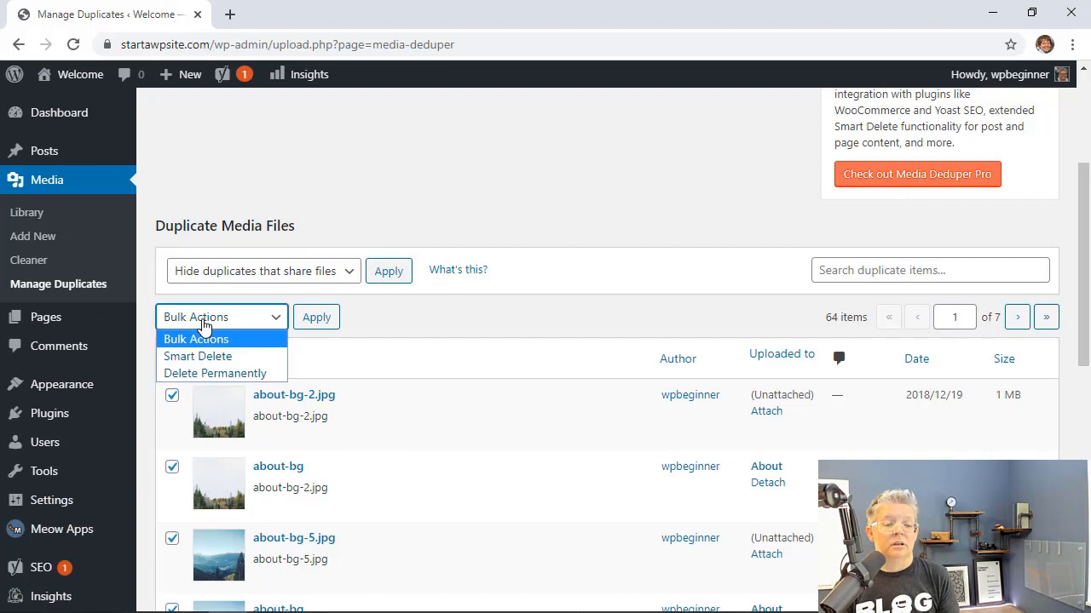
{"action": "left_click", "coordinate": [198, 356]}
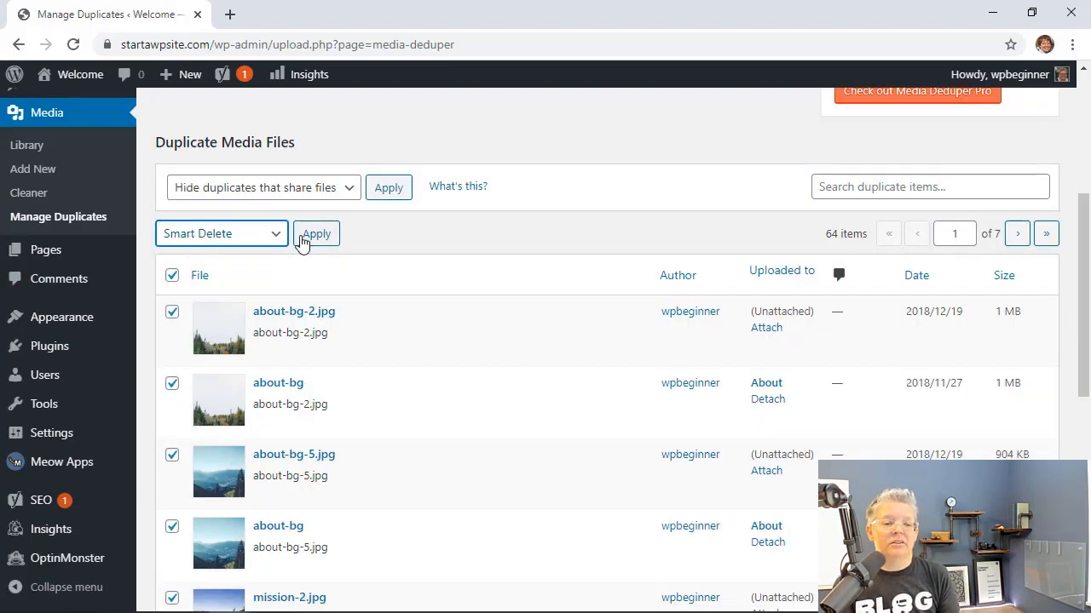
{"action": "mouse_move", "coordinate": [380, 257]}
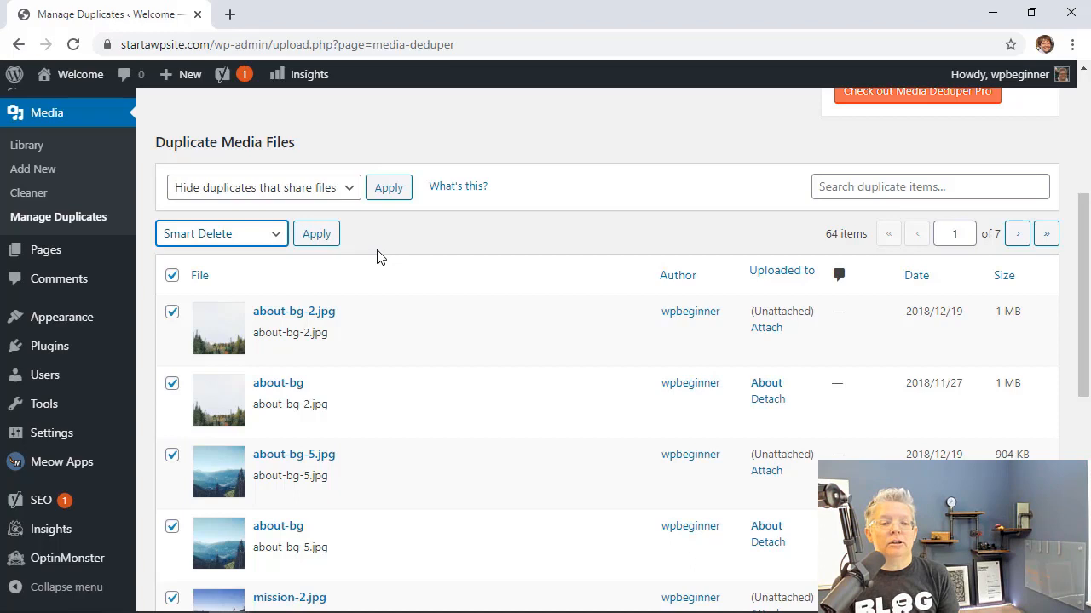
{"action": "mouse_move", "coordinate": [317, 234]}
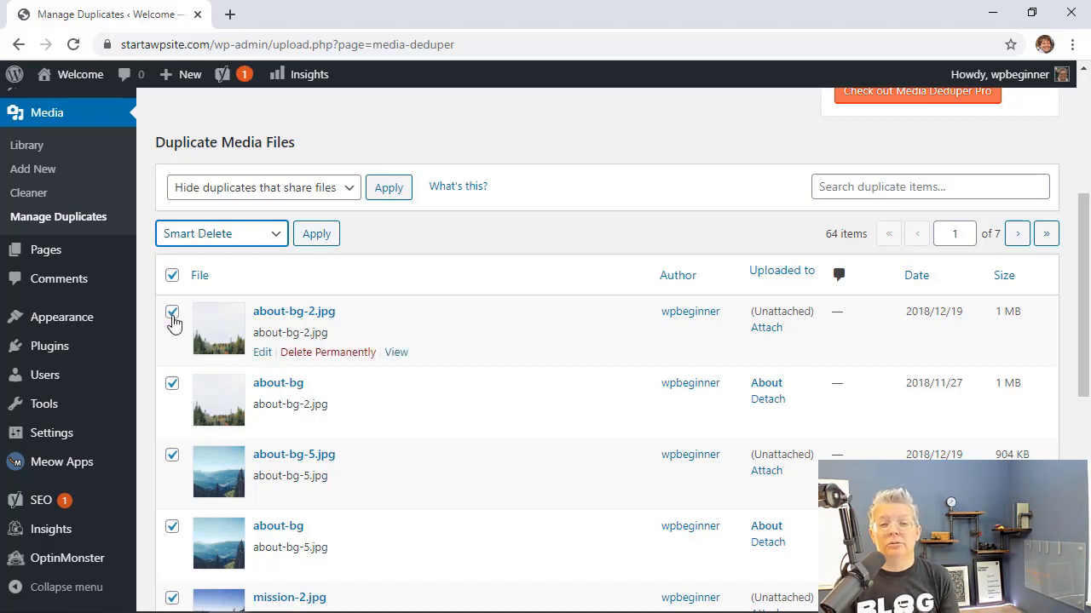
{"action": "mouse_move", "coordinate": [185, 124]}
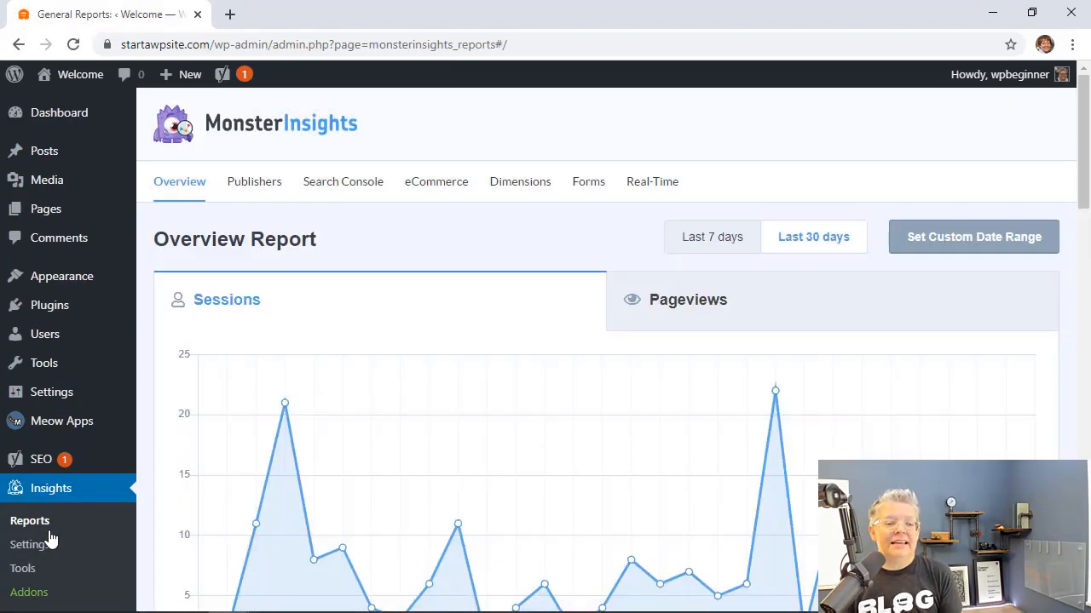
- Scroll the MonsterInsights overview report, then load monsterinsights.com in a new tab
{"action": "scroll", "scroll_direction": "down", "scroll_amount": 3}
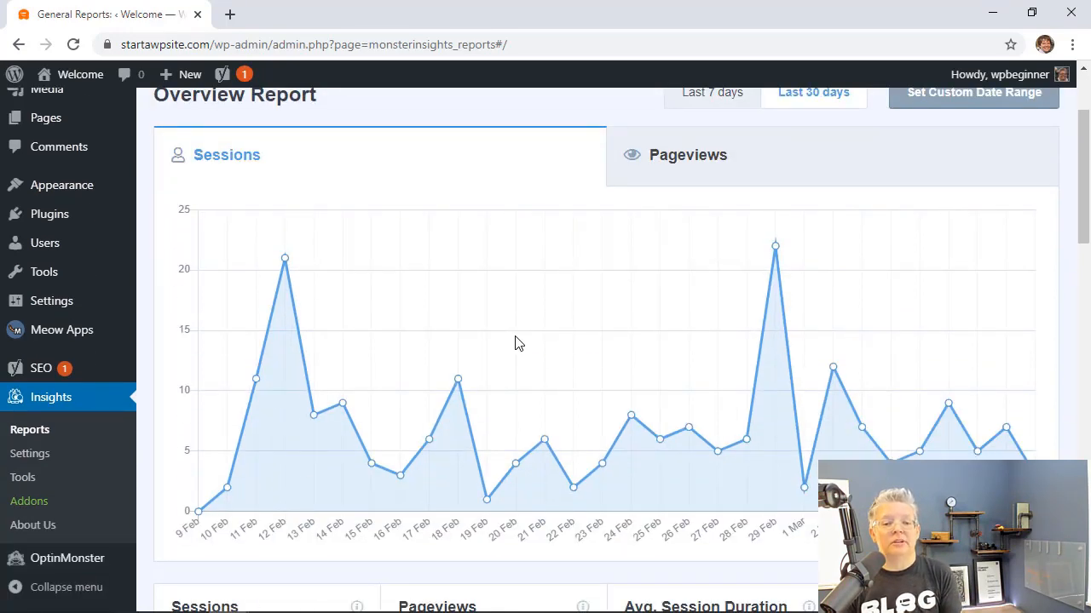
{"action": "scroll", "scroll_direction": "down", "scroll_amount": 3}
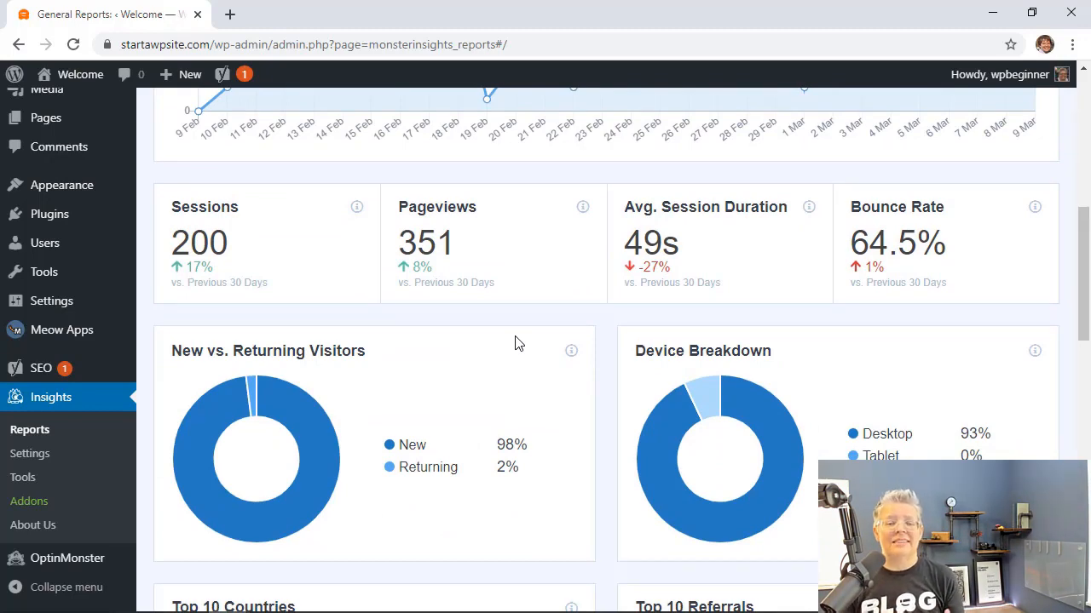
{"action": "left_click", "coordinate": [253, 182]}
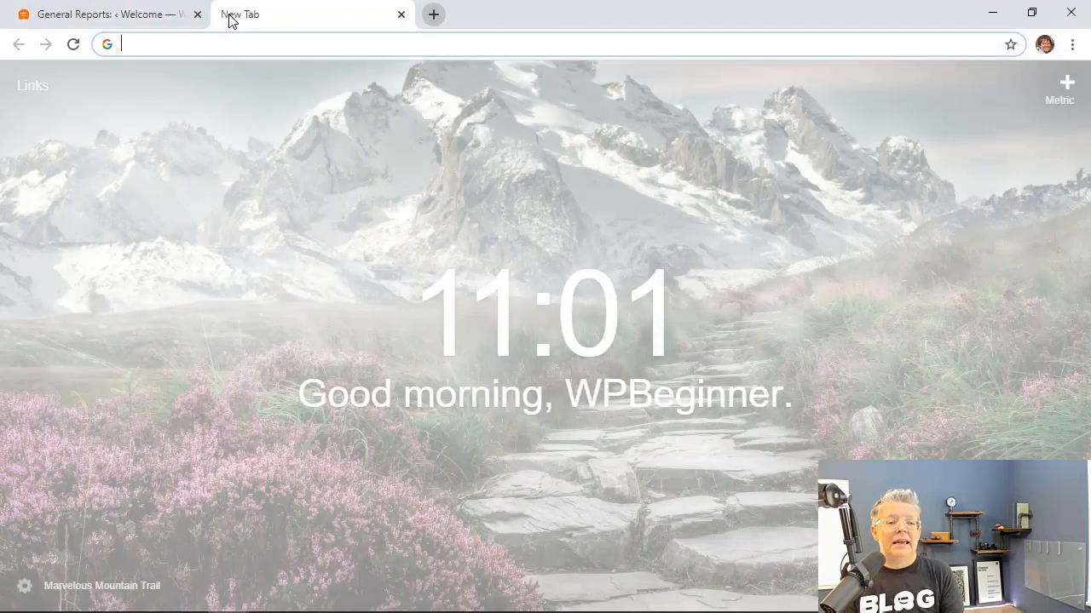
{"action": "type", "text": "monsterinsights.com"}
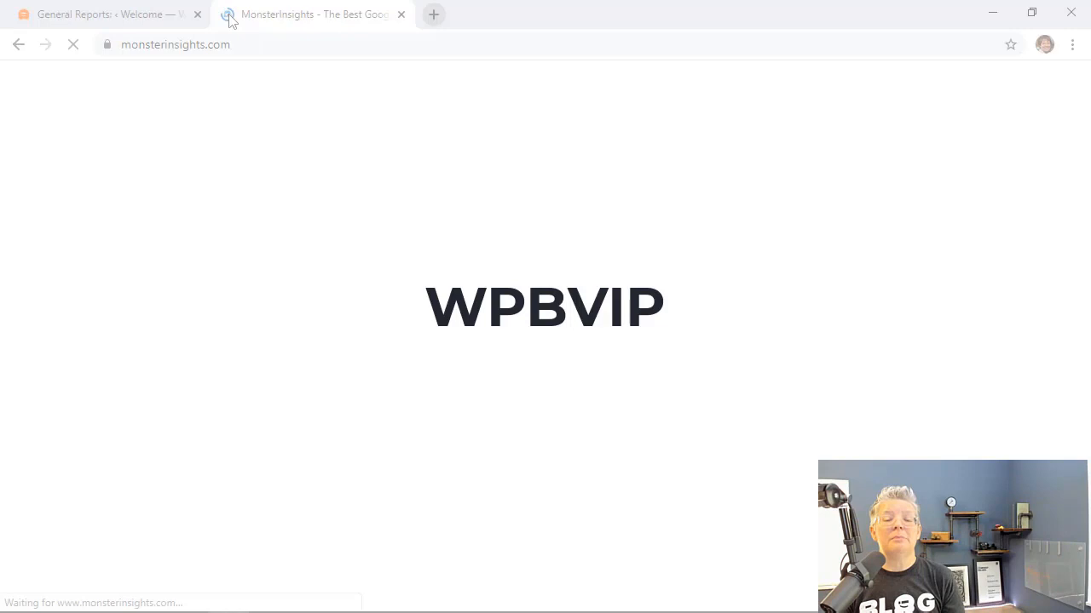